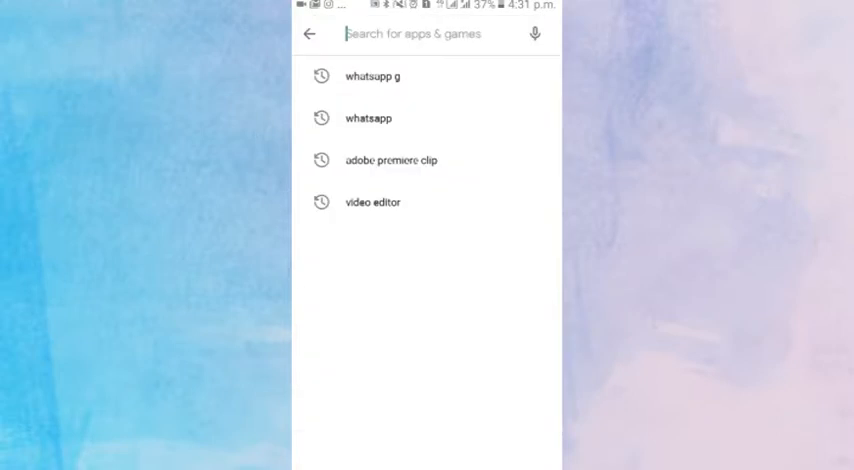
# Search the Play Store for Google Indic Keyboard and install it.
pyautogui.write('in')
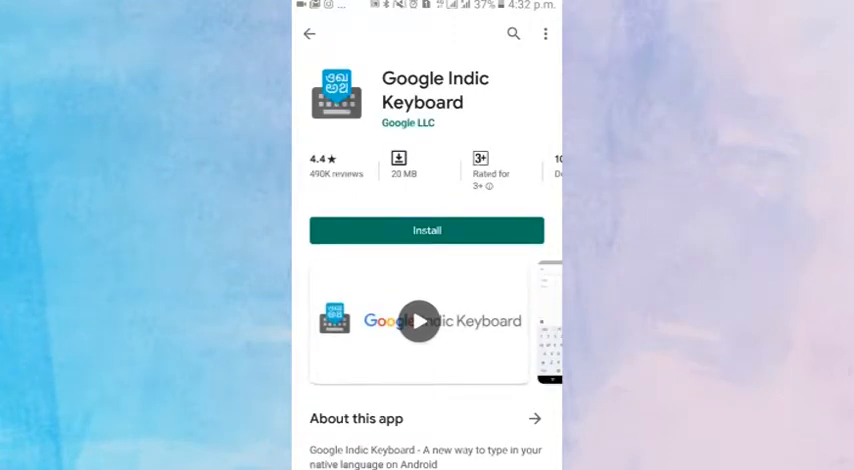
pyautogui.click(427, 230)
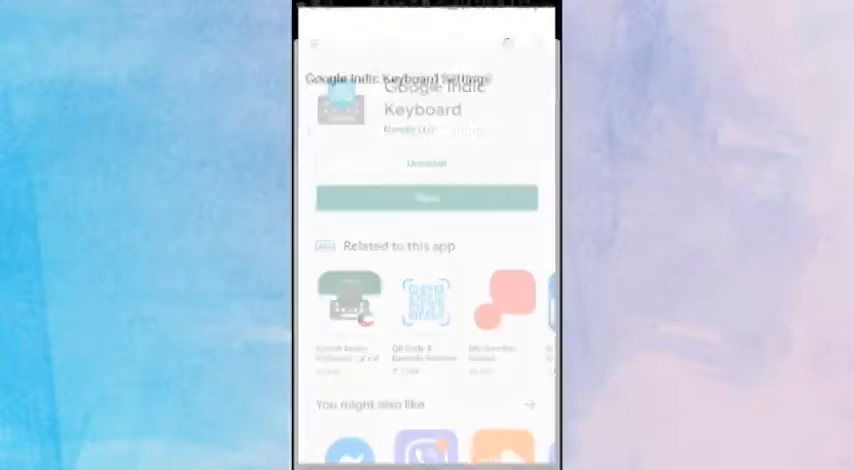
# Switch on Google Indic Keyboard in the input settings and accept the Attention warning.
pyautogui.click(426, 197)
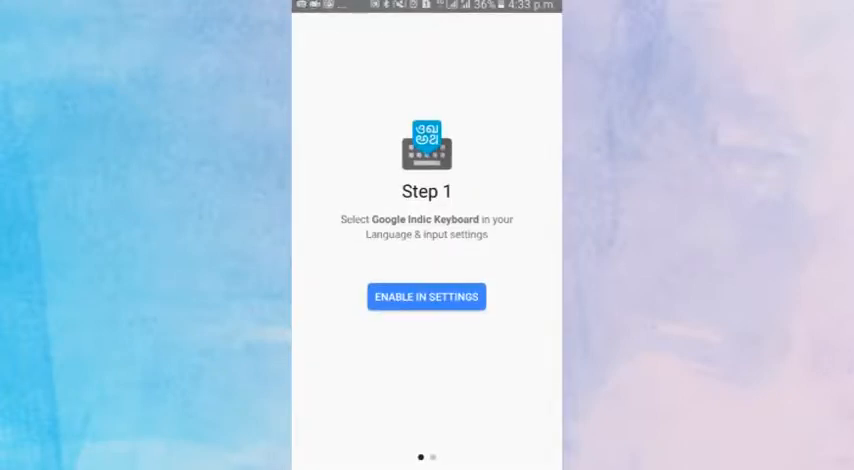
pyautogui.click(426, 296)
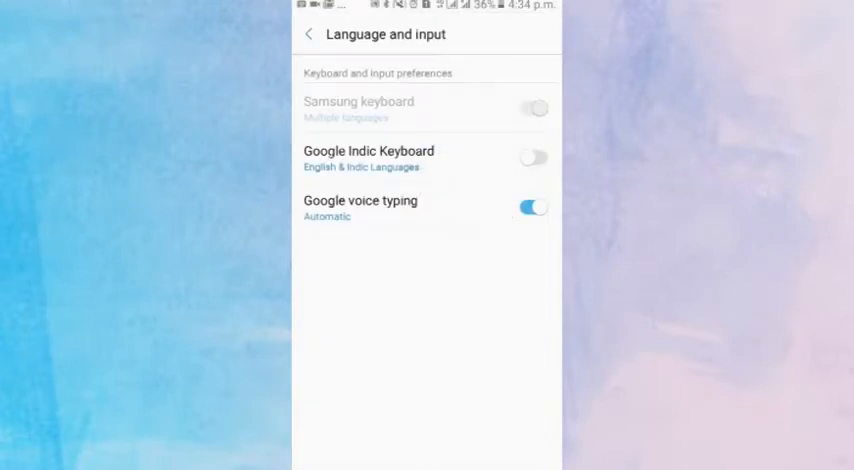
pyautogui.click(533, 157)
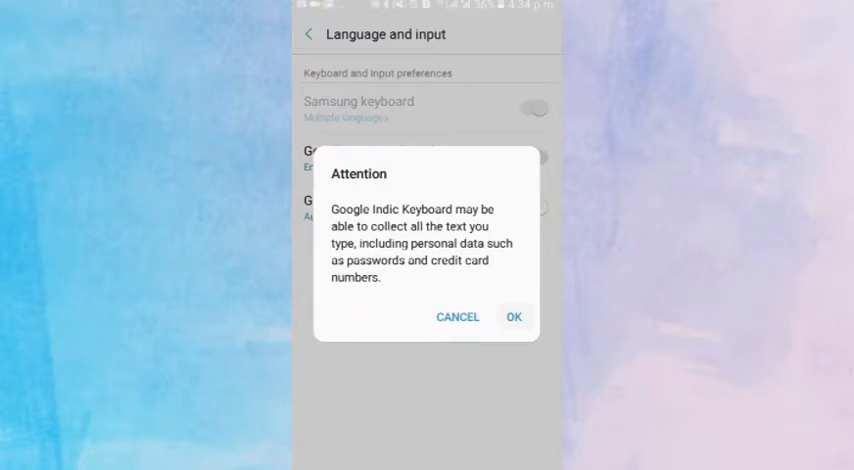
pyautogui.click(514, 317)
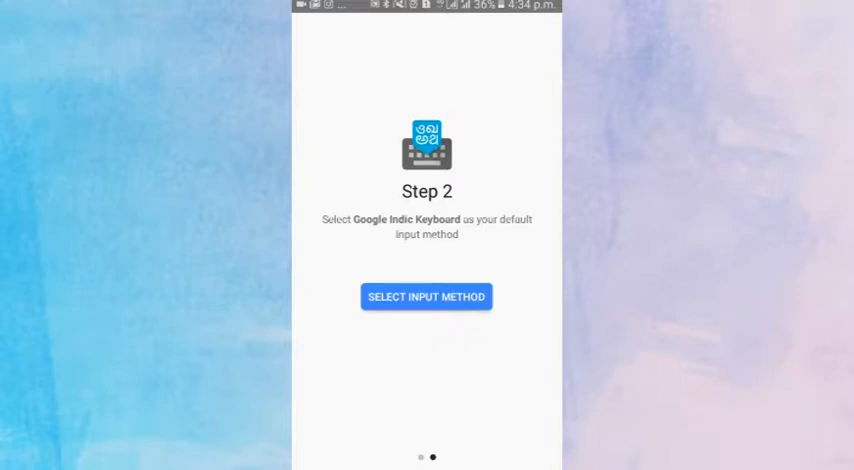
# Open the Google Indic Keyboard settings and go to Select Input Language.
pyautogui.click(426, 296)
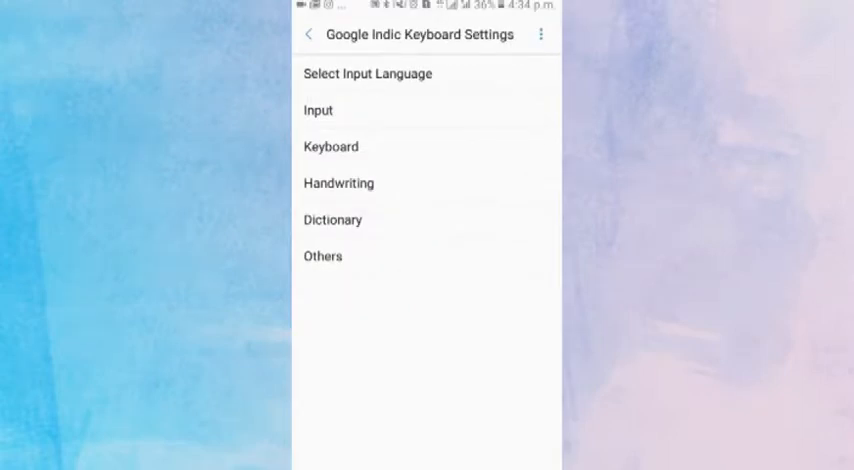
pyautogui.click(368, 74)
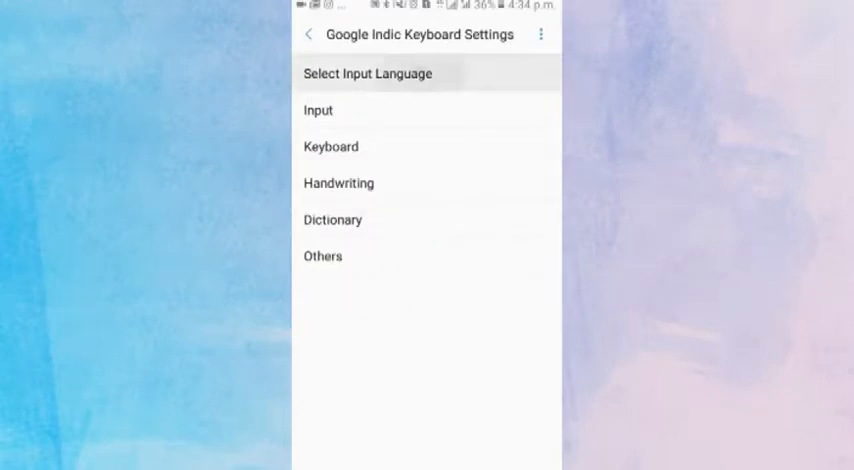
pyautogui.click(368, 73)
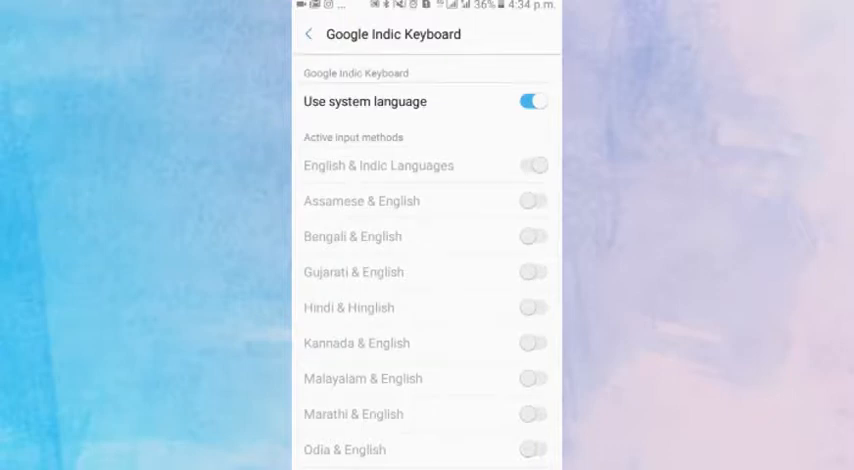
# Disable Use system language and enable the Assamese, Gujarati, Hindi & Hinglish, Malayalam and Marathi inputs.
pyautogui.click(533, 101)
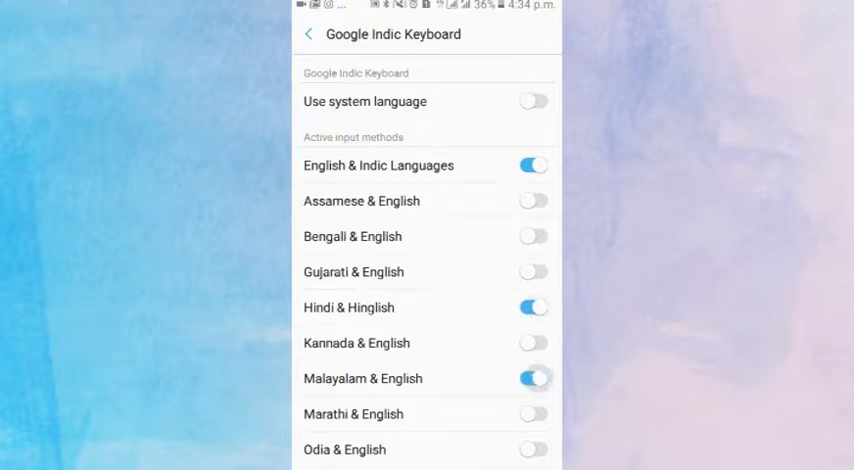
pyautogui.click(532, 200)
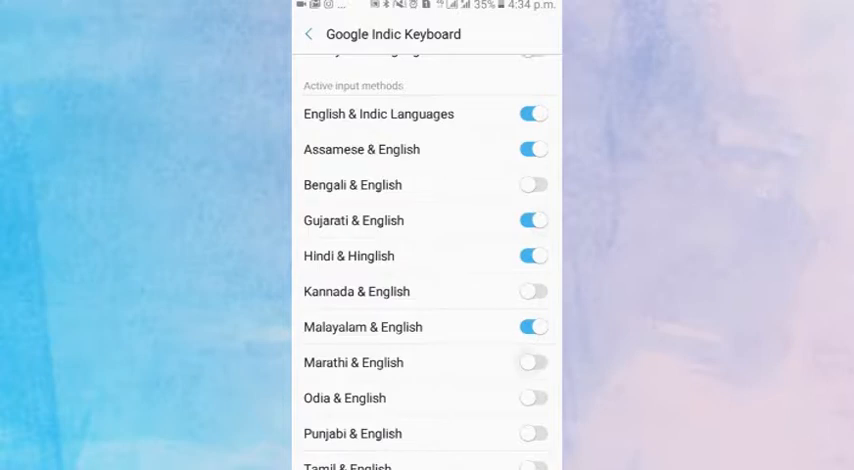
pyautogui.click(533, 362)
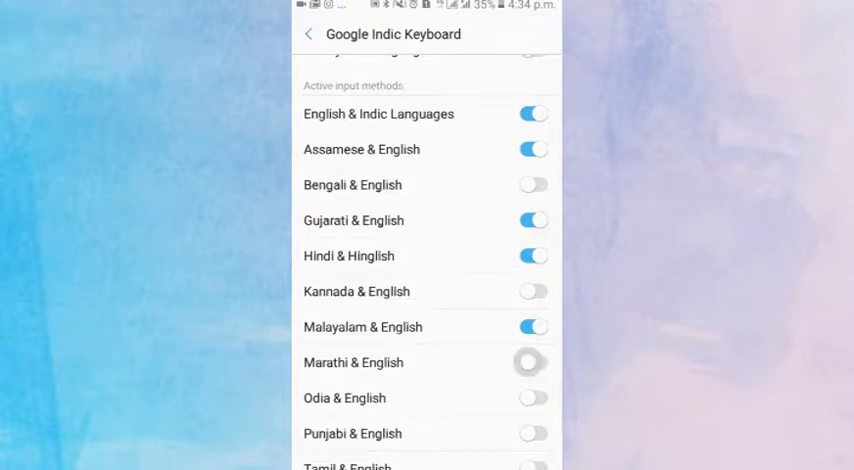
pyautogui.click(533, 362)
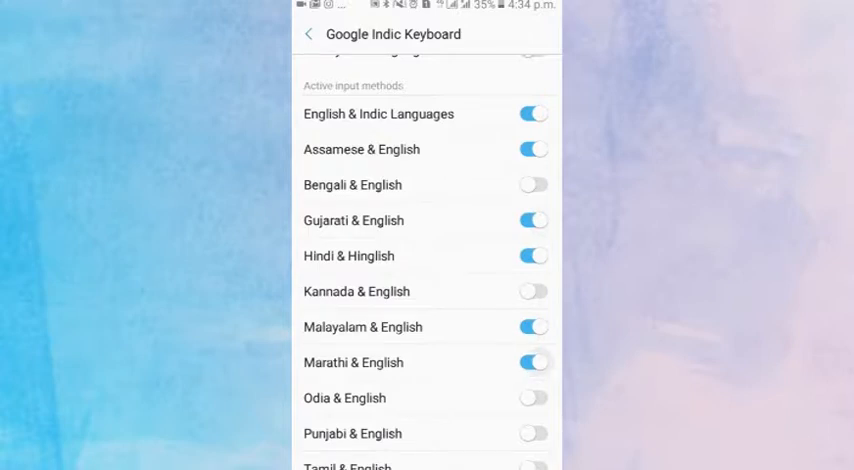
pyautogui.click(532, 256)
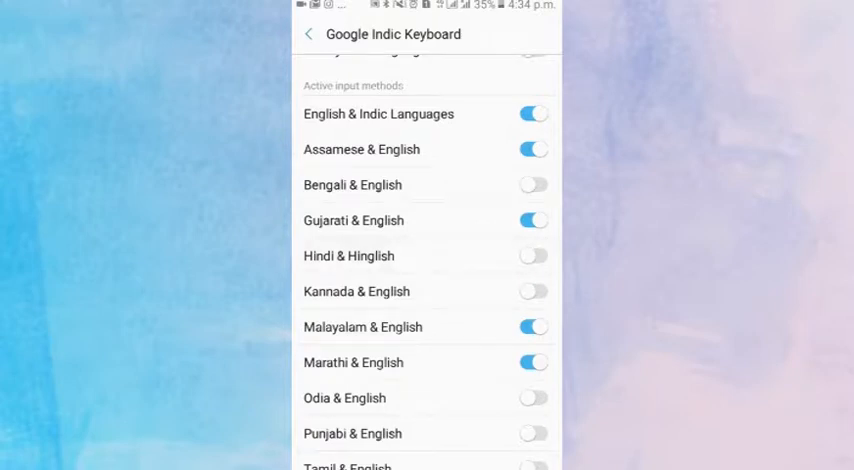
pyautogui.click(534, 256)
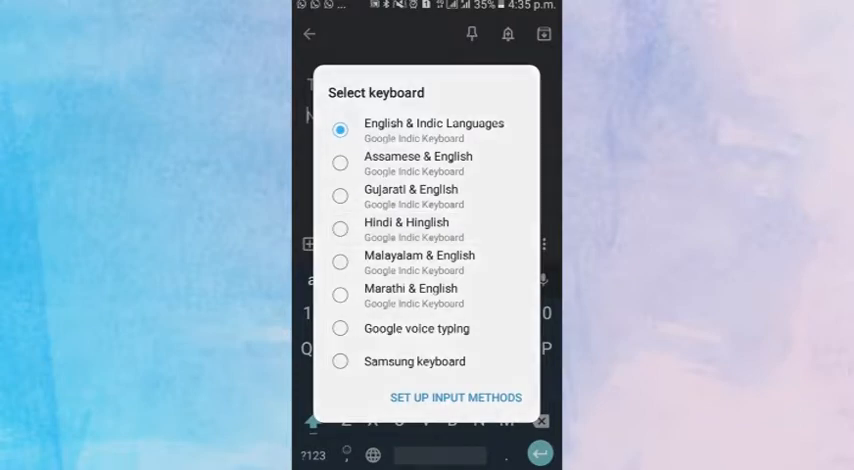
# Switch to an Indic keyboard layout and type 'हमारा चैनल सब्सक्राइब कीजिये' into a new note.
pyautogui.click(434, 130)
pyautogui.write('हमारा चैनल')
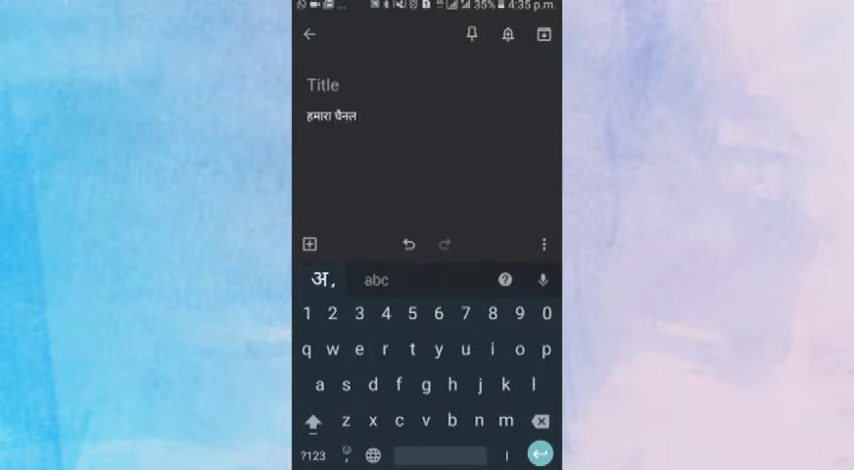
pyautogui.write('सुबस')
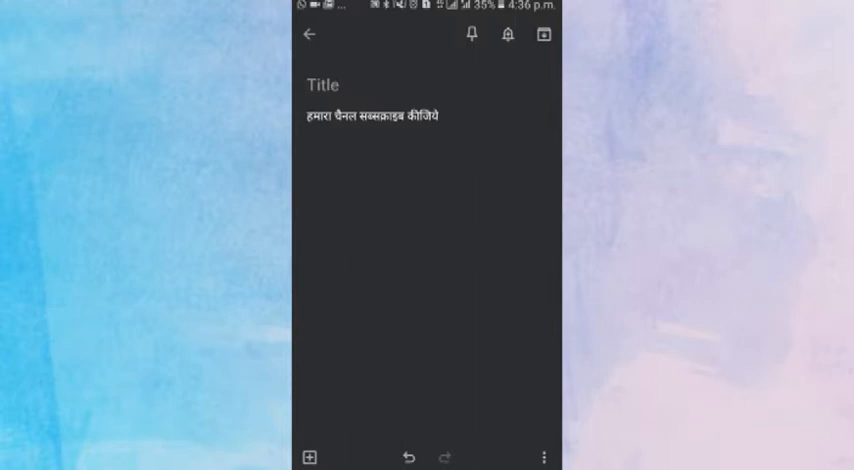
# Choose Marathi & English in the Select keyboard dialog and exit Keep to the home screen.
pyautogui.click(435, 132)
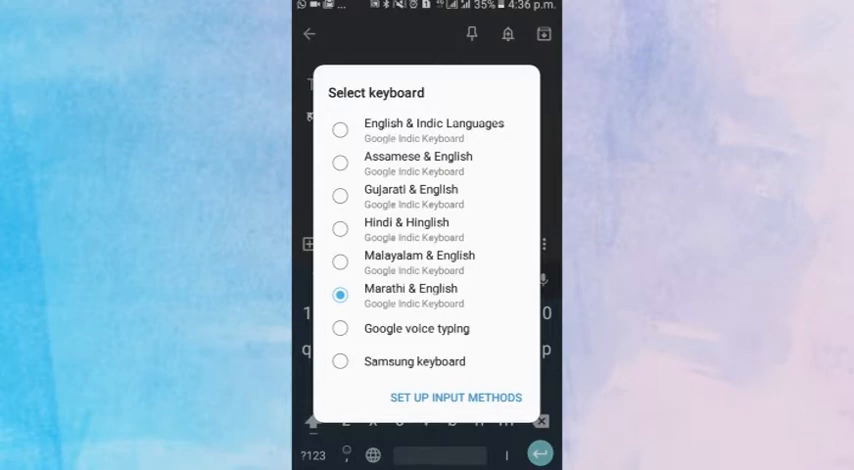
pyautogui.click(341, 295)
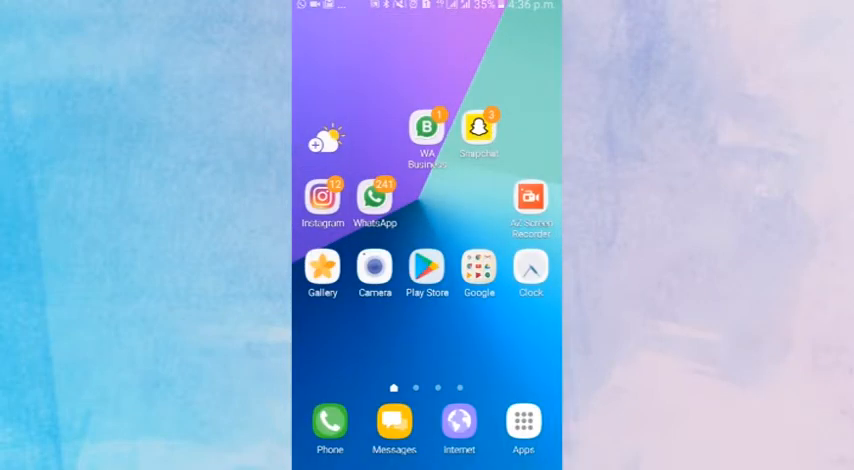
# Set Google Indic Keyboard as the default input method so setup step two reads Done.
pyautogui.hscroll(-3)
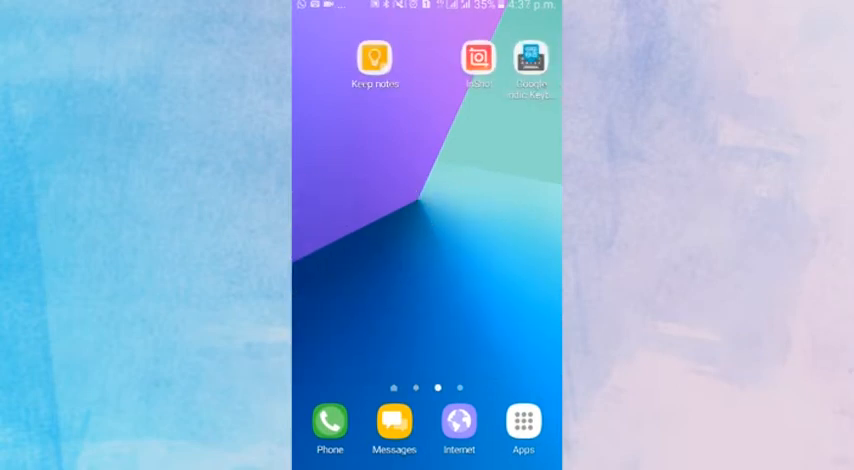
pyautogui.click(530, 57)
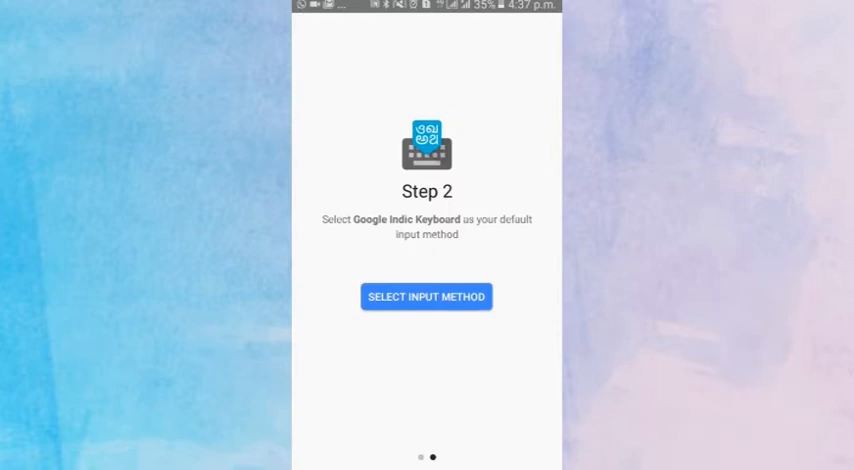
pyautogui.click(426, 296)
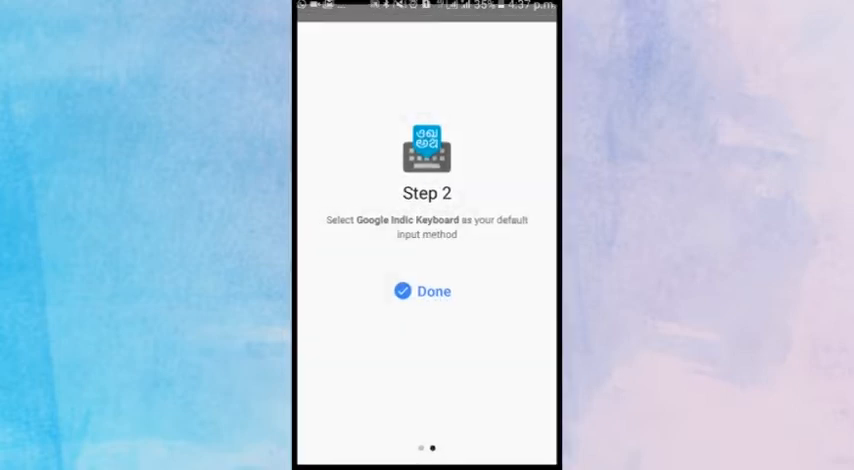
pyautogui.click(420, 291)
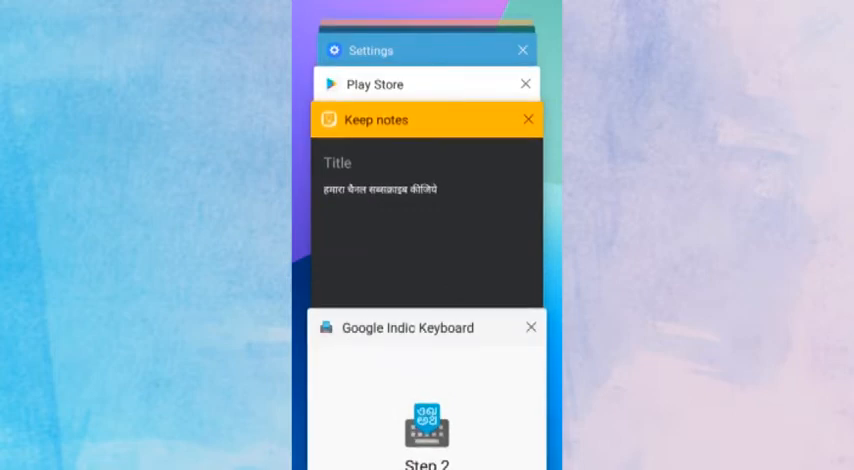
# Reopen the Keep note from Recent apps, add the line 'लाइक करें', and go Home.
pyautogui.click(427, 120)
pyautogui.write('लाइक करें')
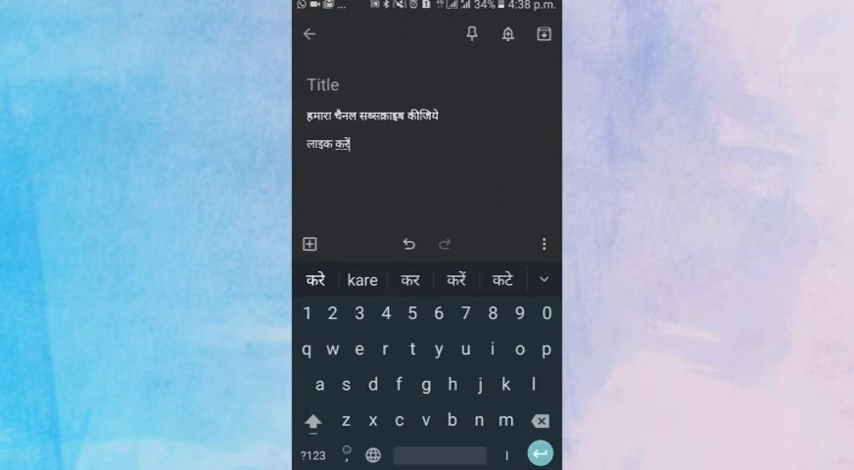
pyautogui.click(310, 33)
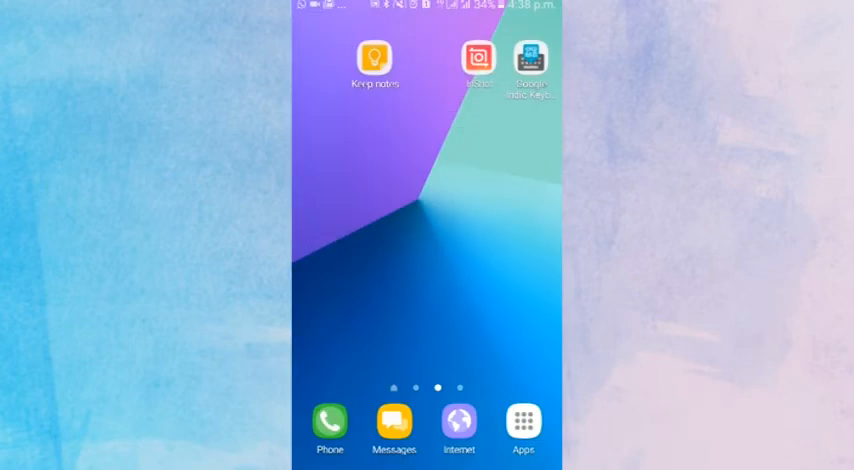